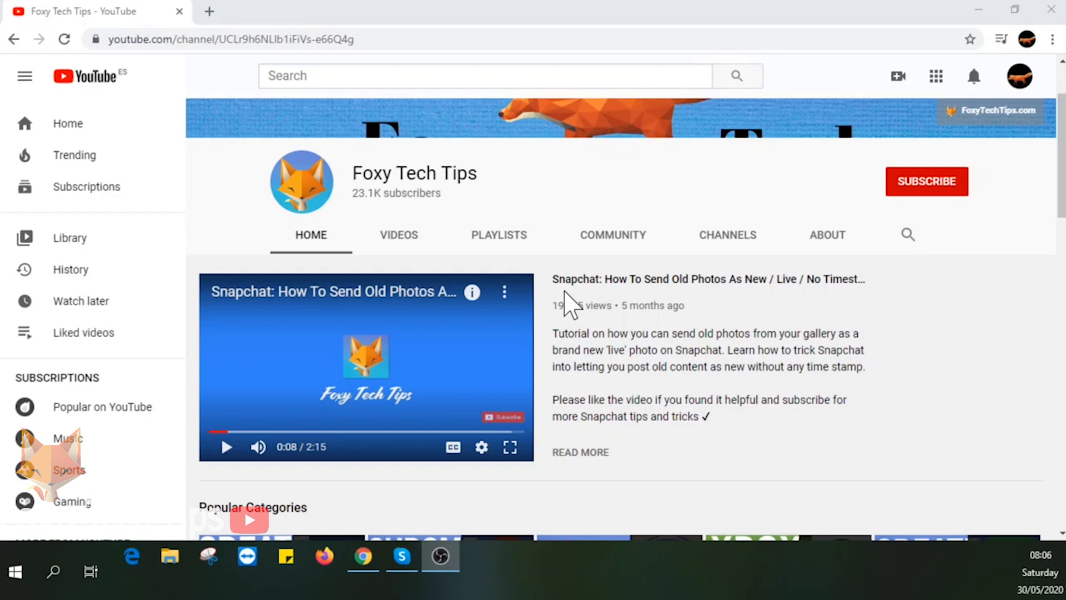
mouse_move(357, 316)
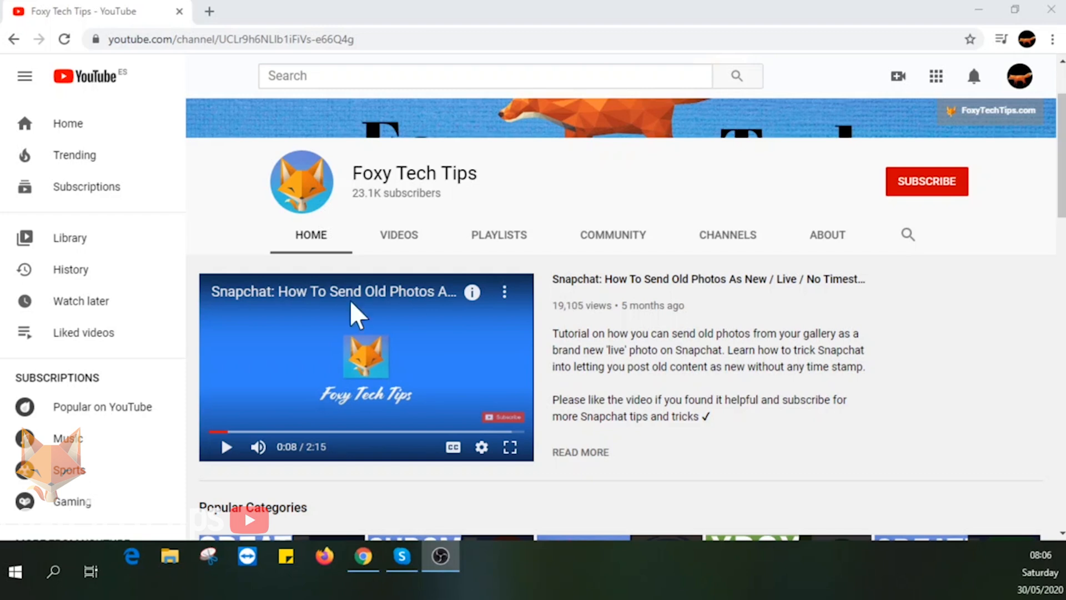
Step: Leave the YouTube channel page for Skype's recent chat and start a voice call with Michelle
left_click(927, 181)
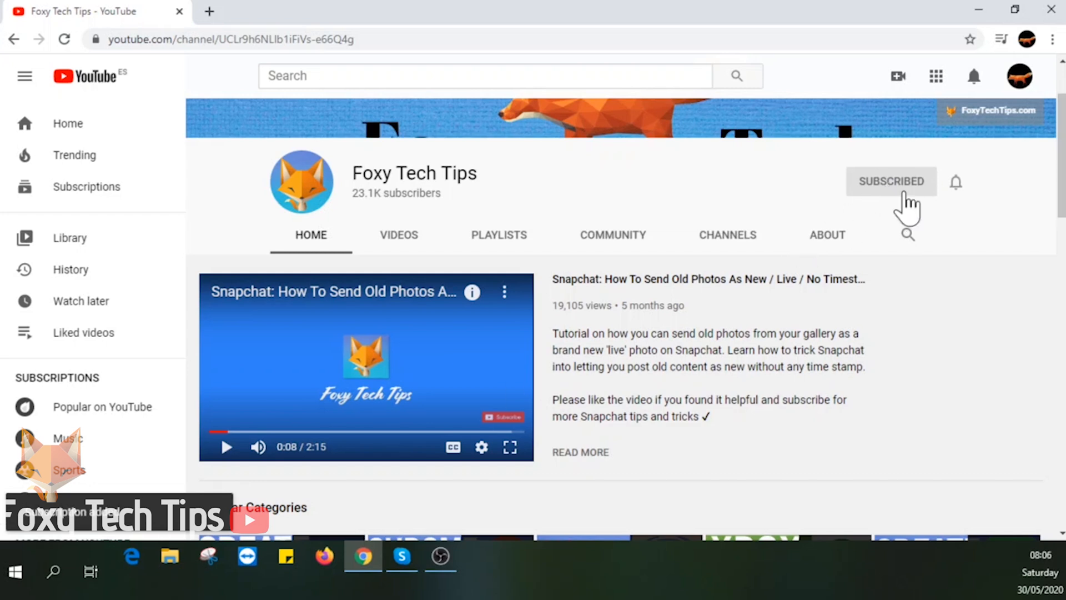
left_click(890, 181)
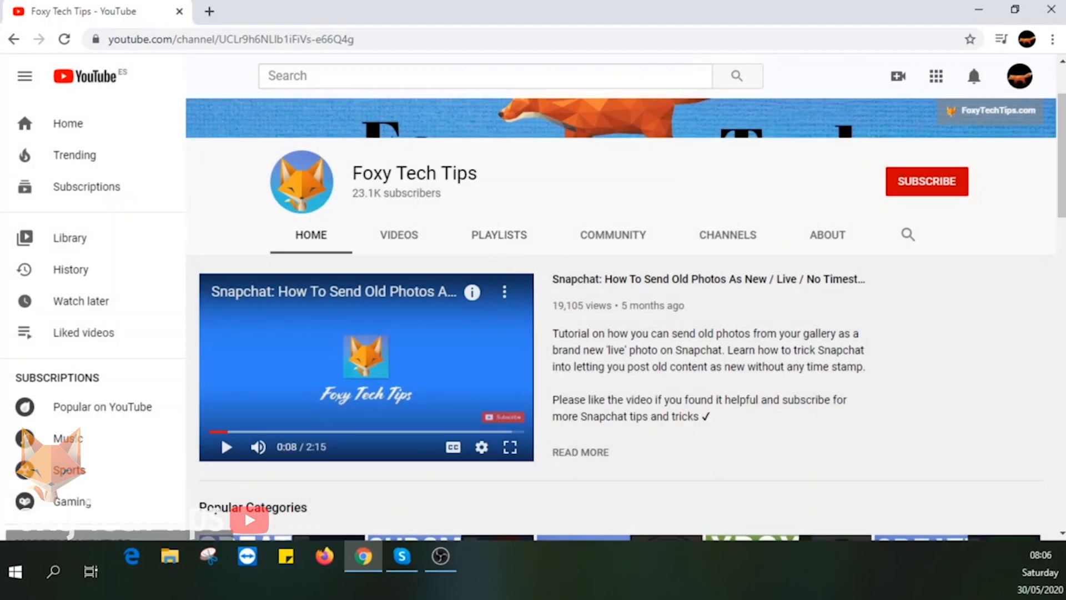
left_click(401, 555)
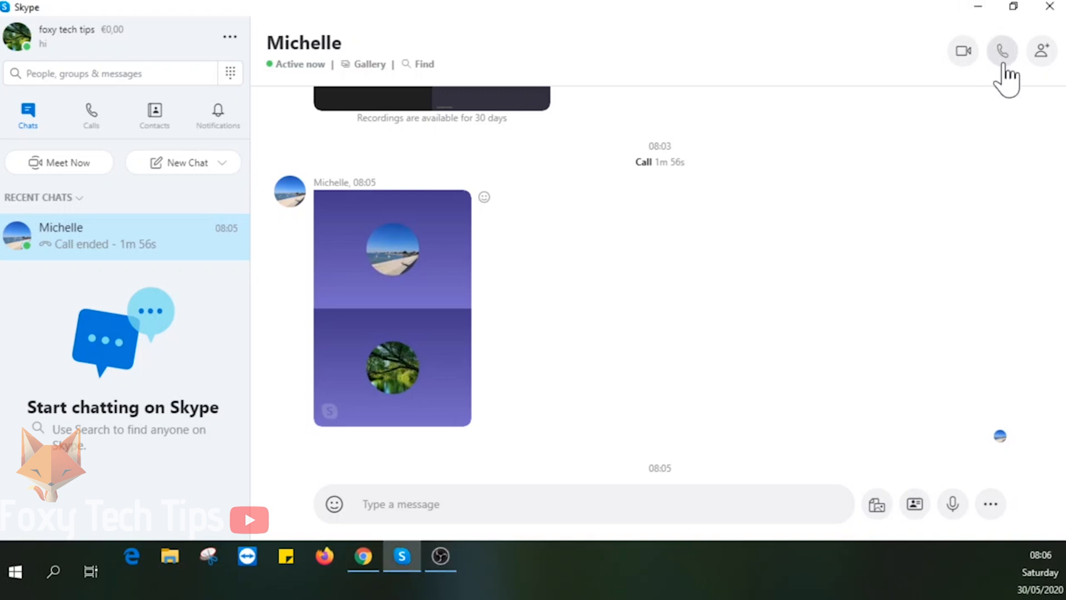
left_click(1001, 50)
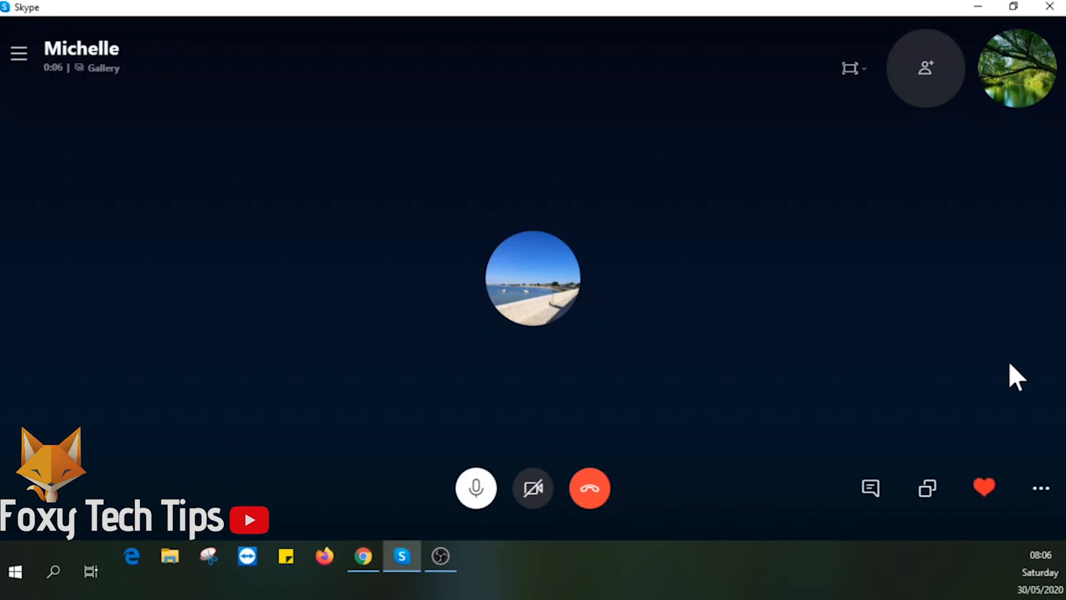
mouse_move(928, 488)
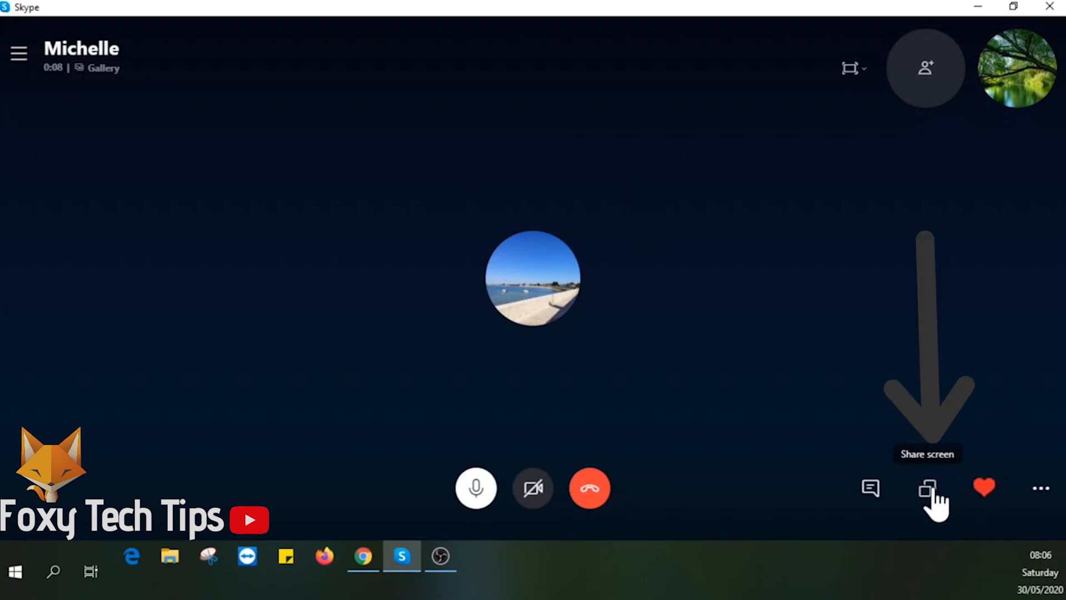
Step: Choose the second Generic PnP Monitor in the call's screen-sharing picker
left_click(927, 488)
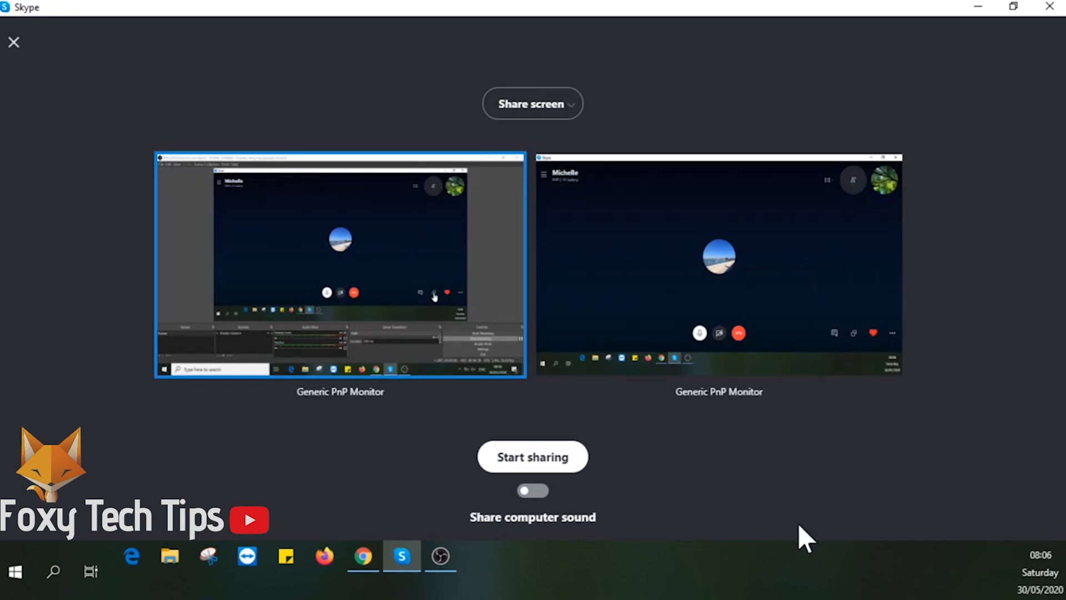
mouse_move(459, 330)
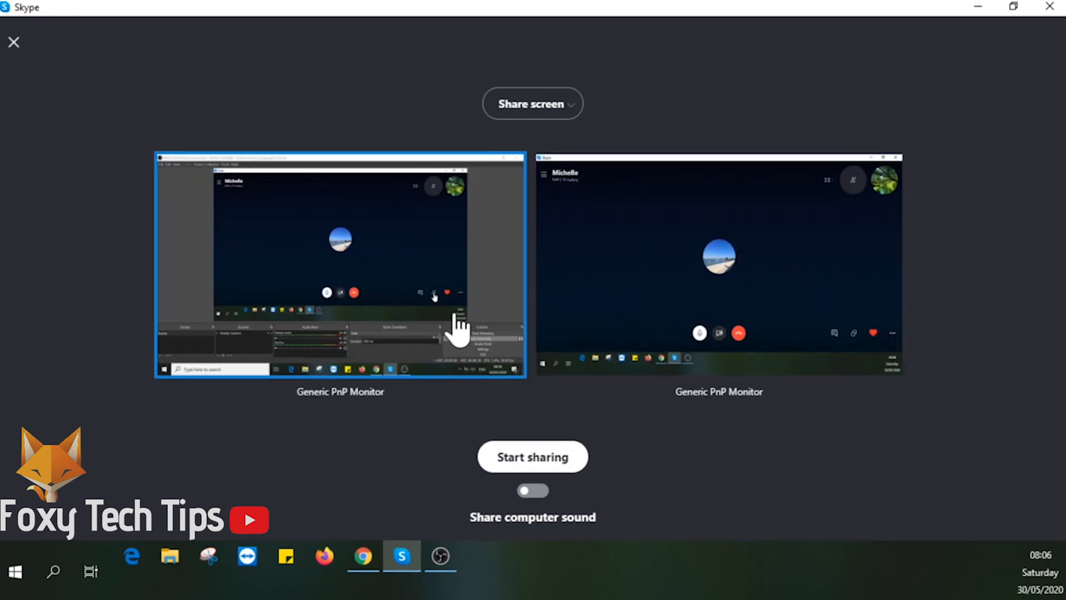
mouse_move(663, 211)
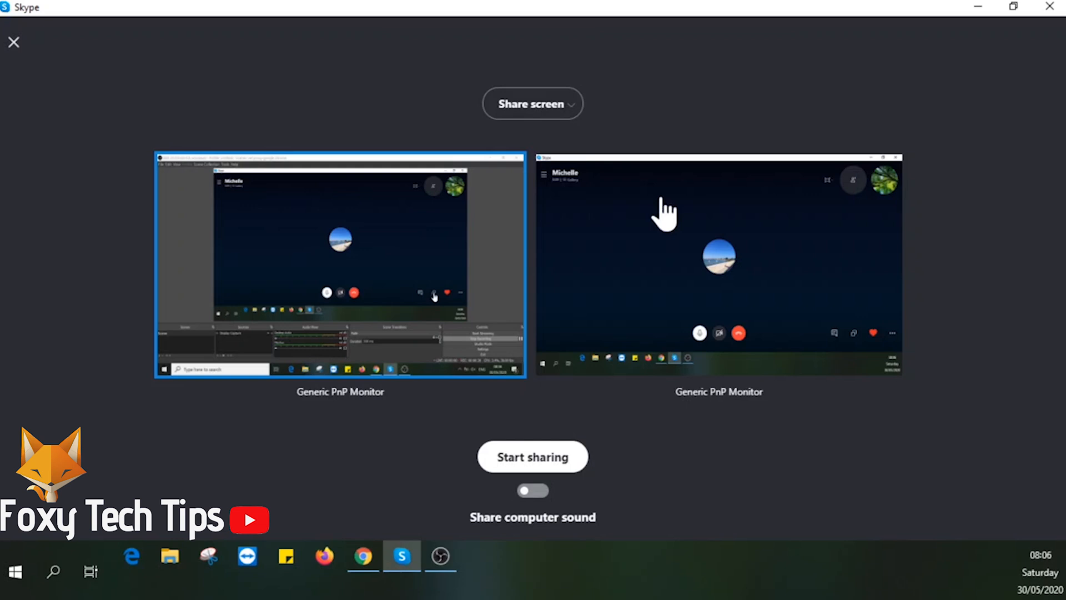
left_click(718, 265)
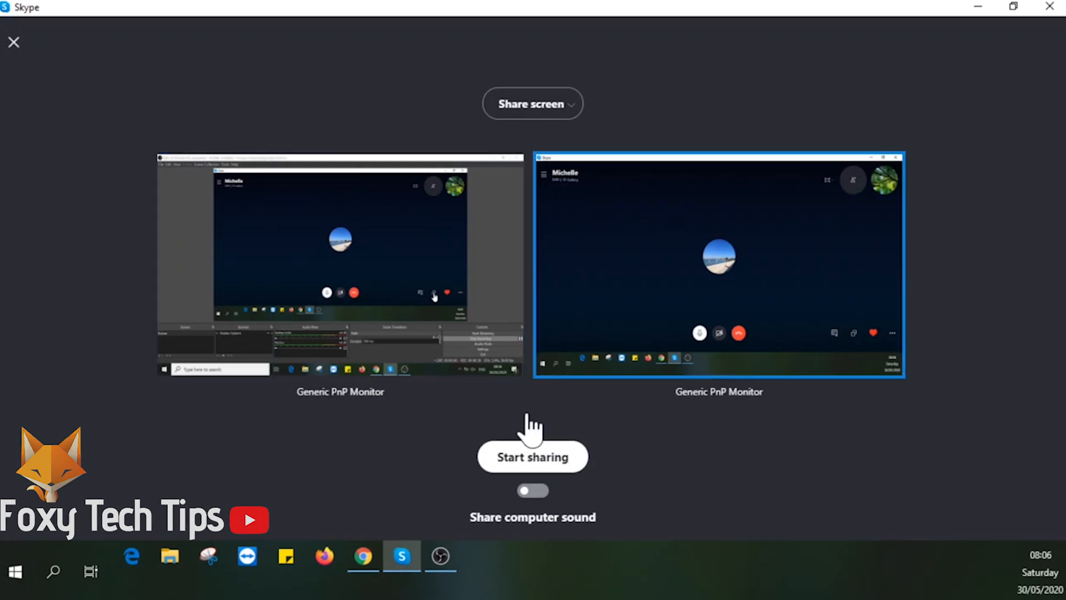
mouse_move(511, 480)
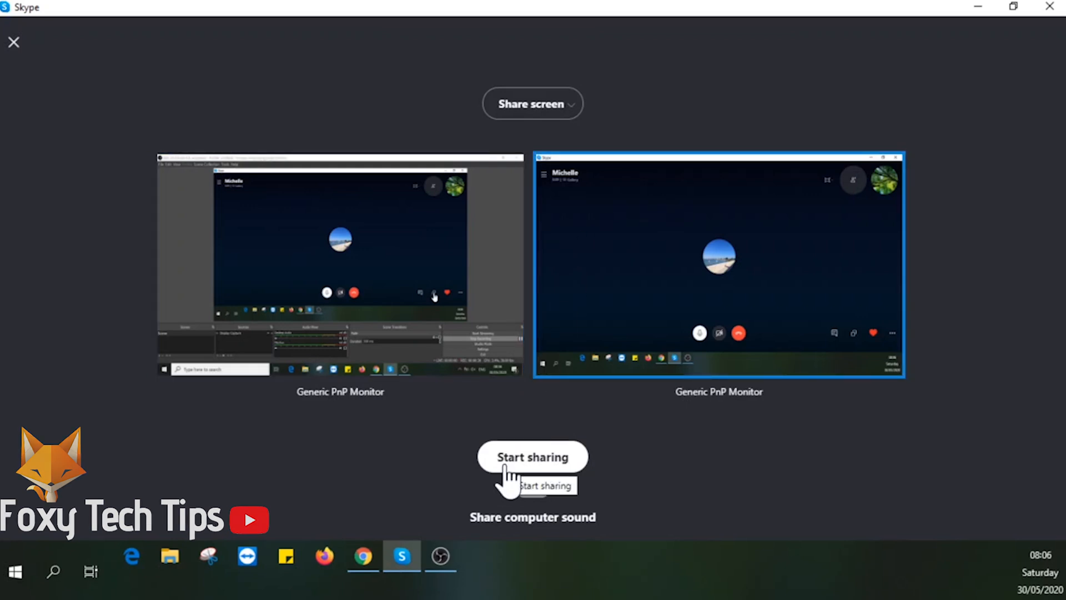
Step: Start sharing the second monitor so Michelle sees it during the call
left_click(532, 457)
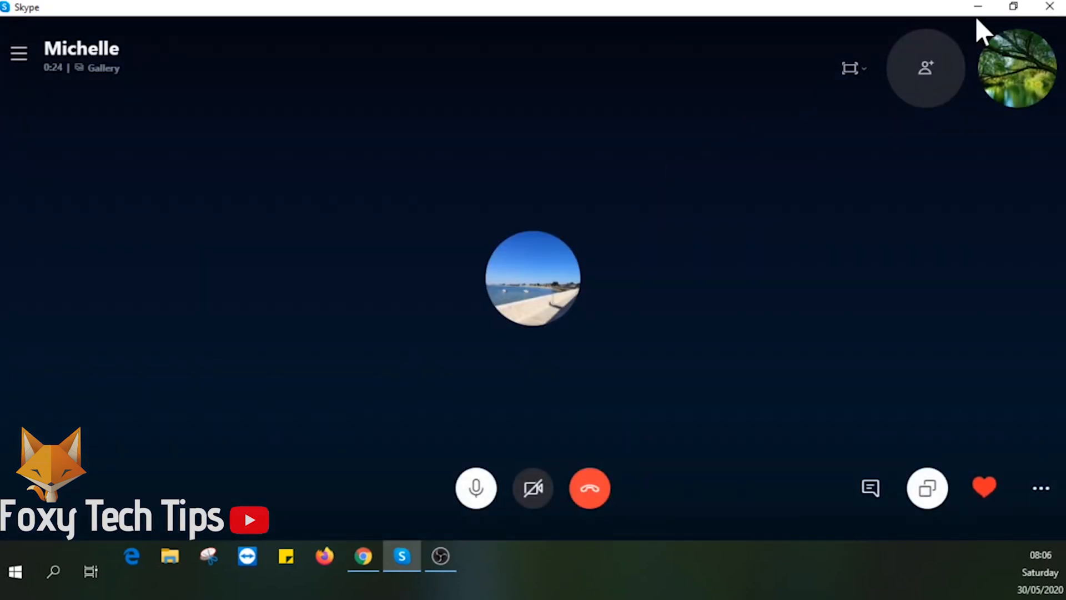
left_click(926, 488)
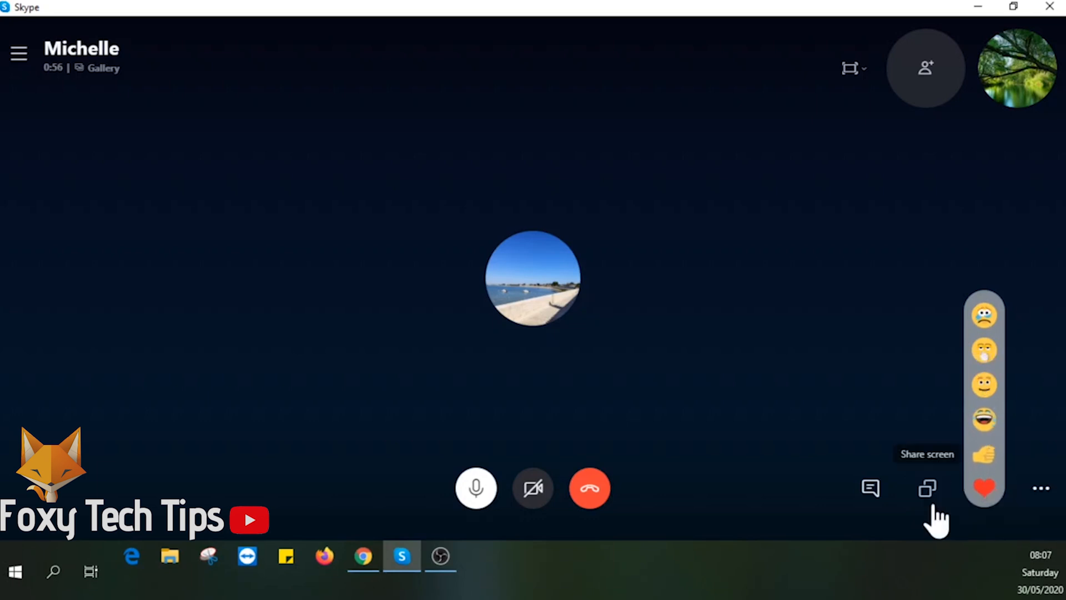
mouse_move(609, 316)
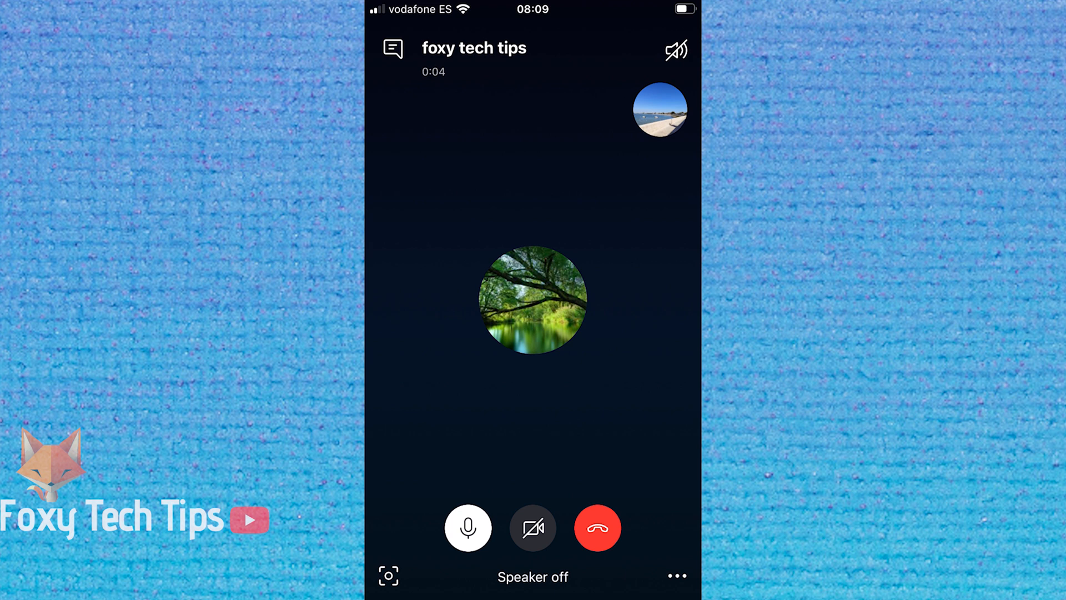
Step: Broadcast the iPhone screen to Skype during the call with foxy tech tips
left_click(678, 576)
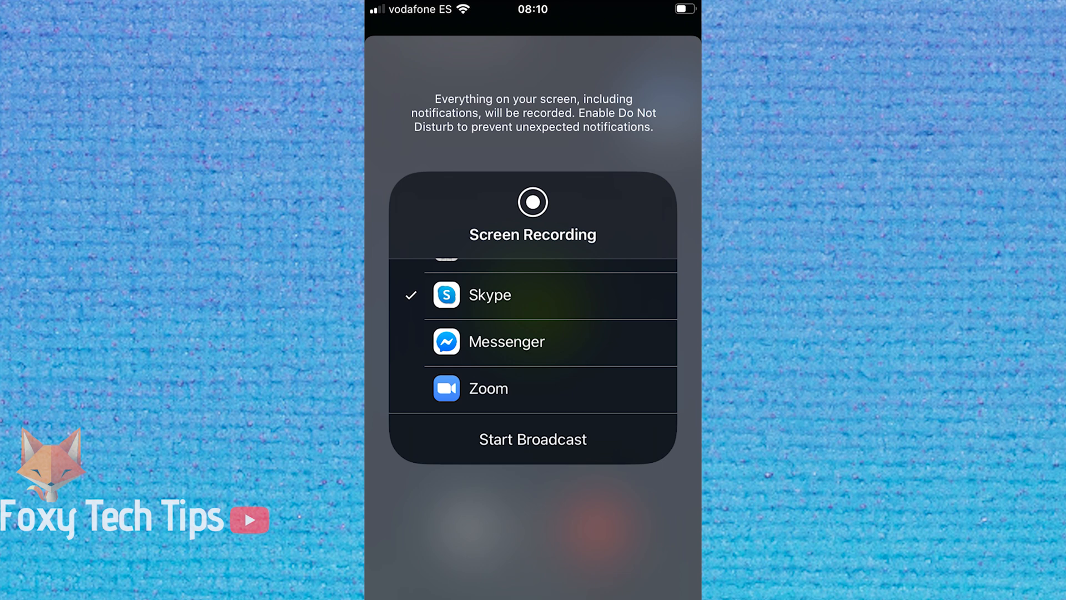
left_click(532, 440)
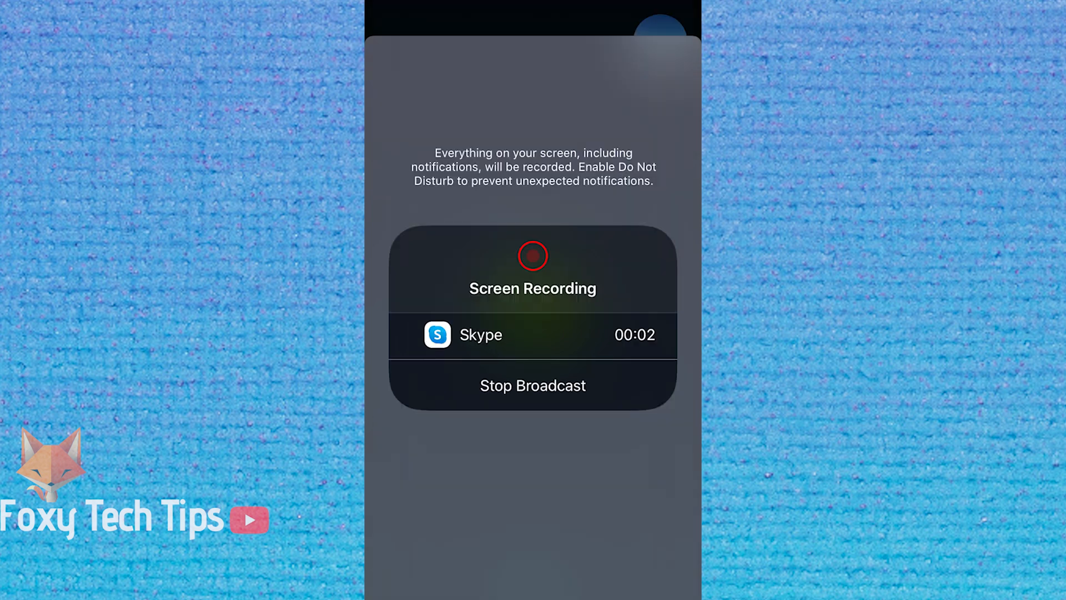